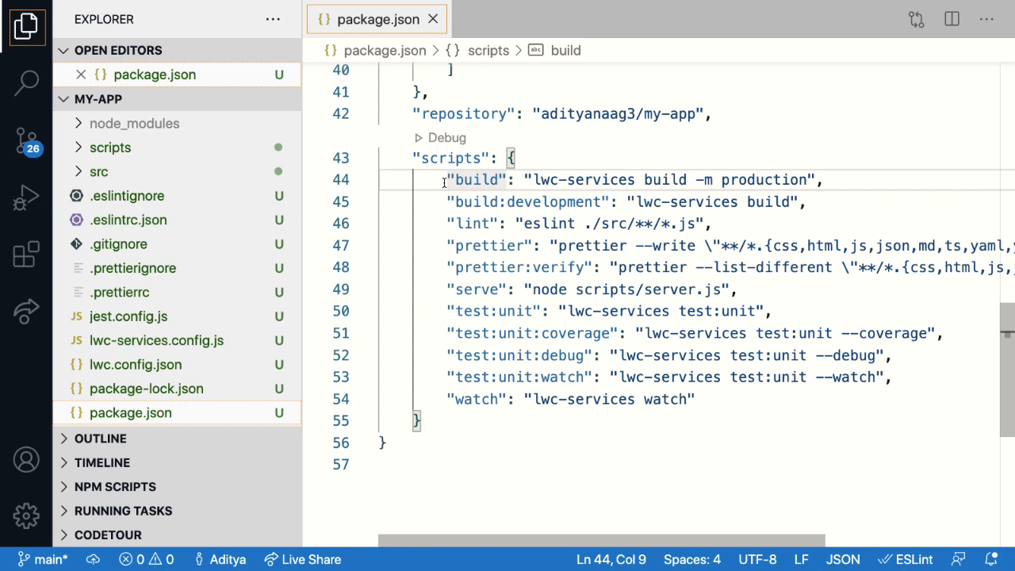
{"action": "mouse_move", "coordinate": [444, 188]}
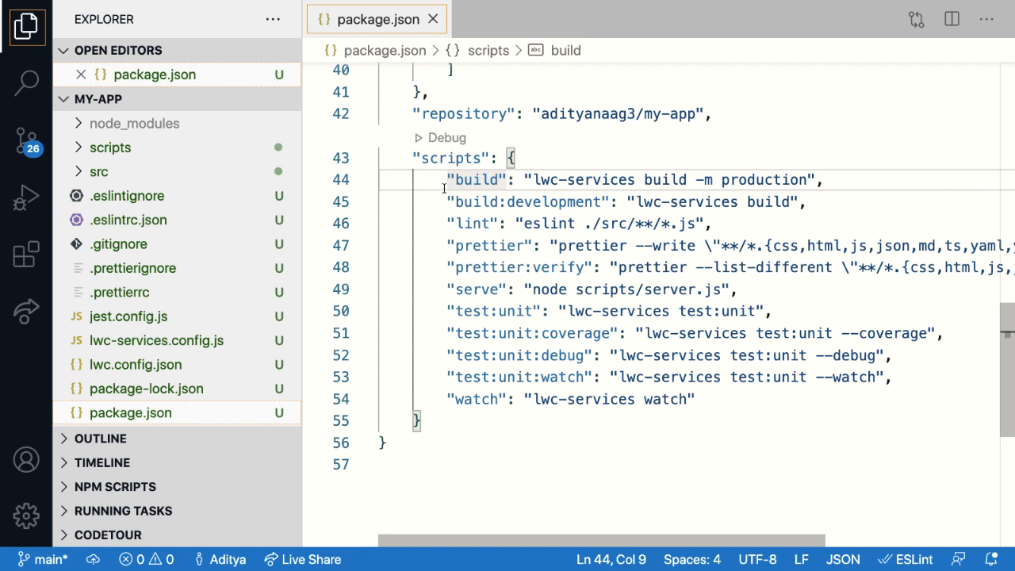
- Run the build script, then expand the new dist folder with app.js and index.html
{"action": "left_click", "coordinate": [476, 290]}
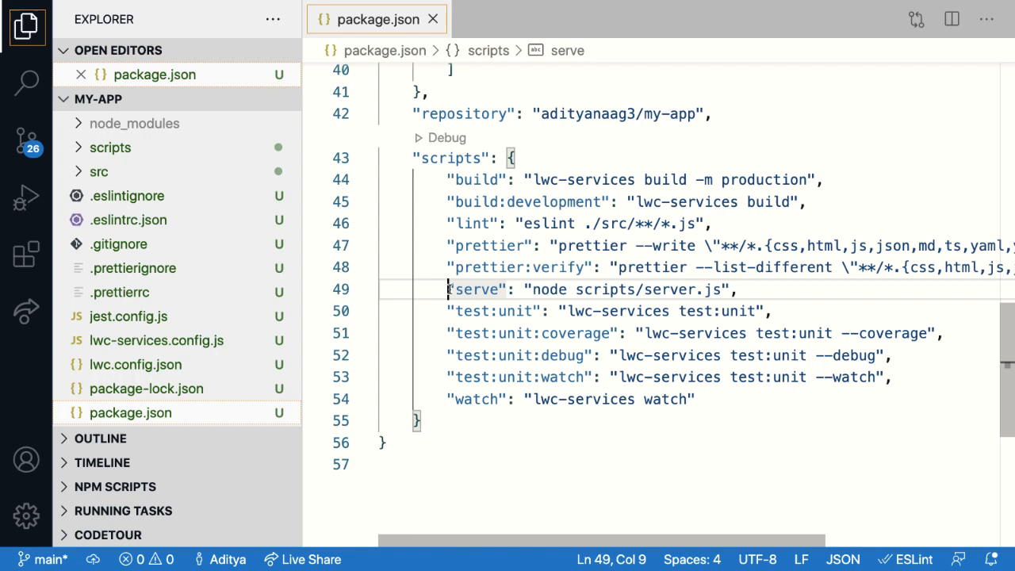
{"action": "left_click", "coordinate": [476, 179]}
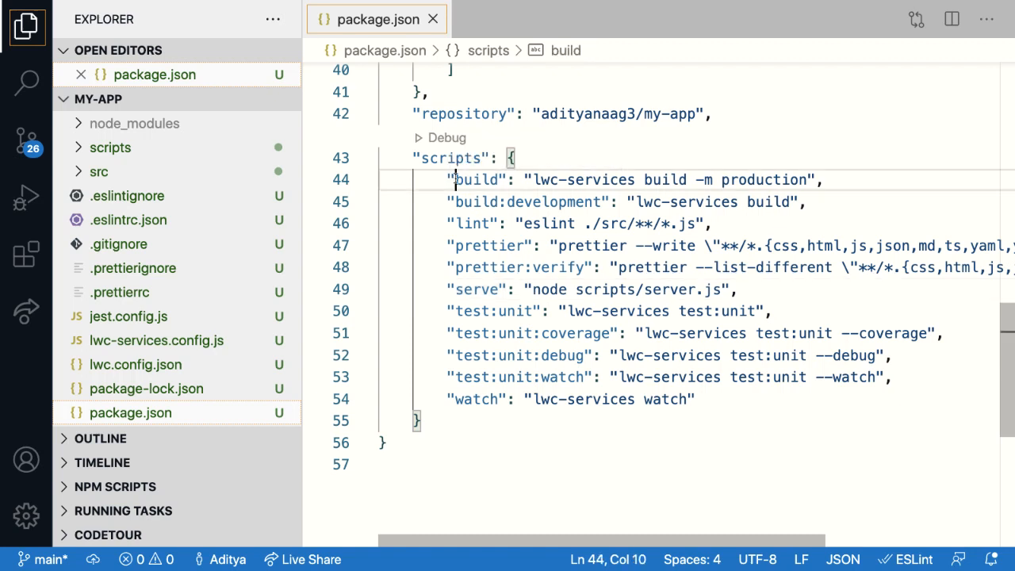
{"action": "mouse_move", "coordinate": [475, 179]}
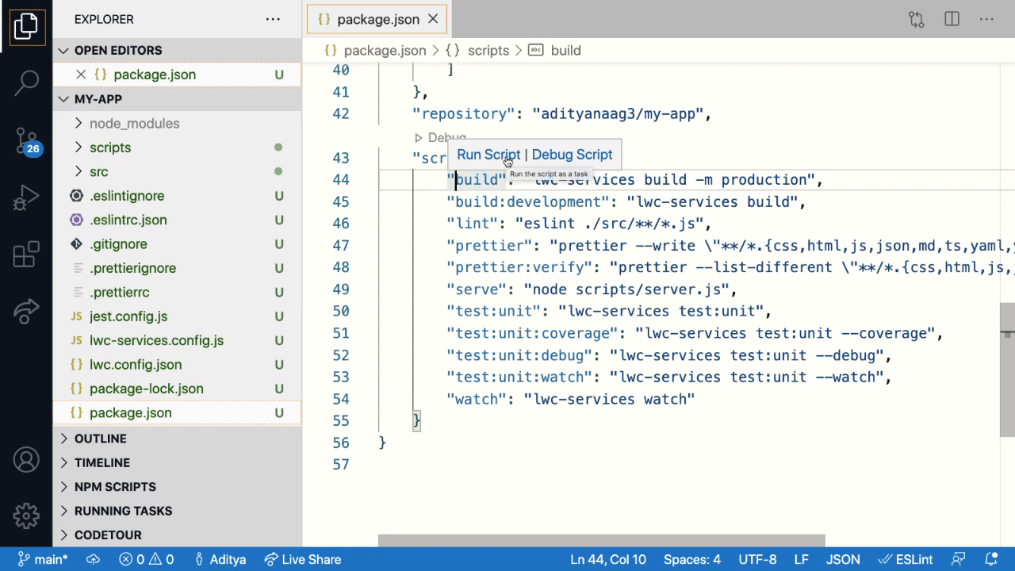
{"action": "left_click", "coordinate": [486, 153]}
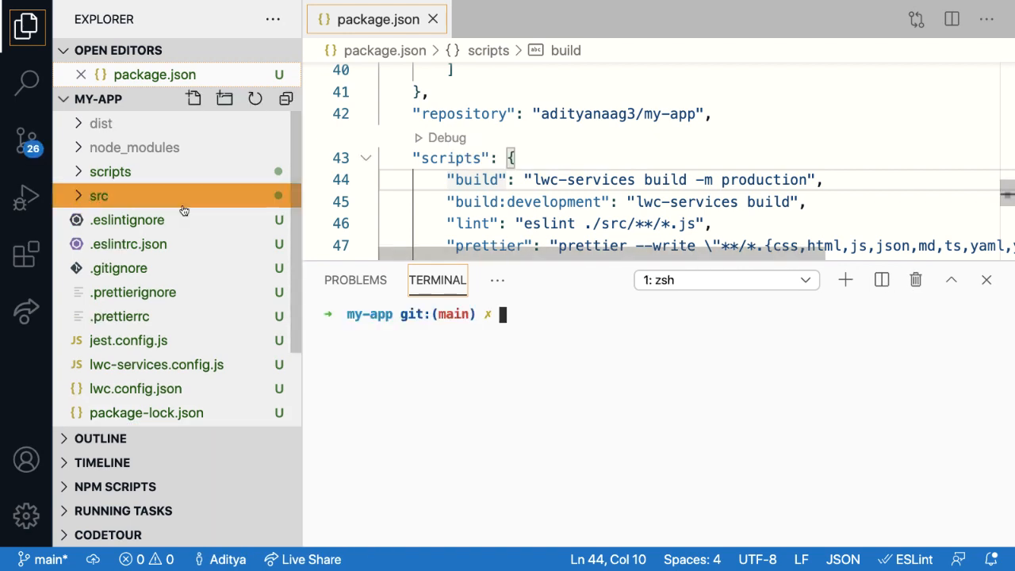
{"action": "left_click", "coordinate": [101, 123]}
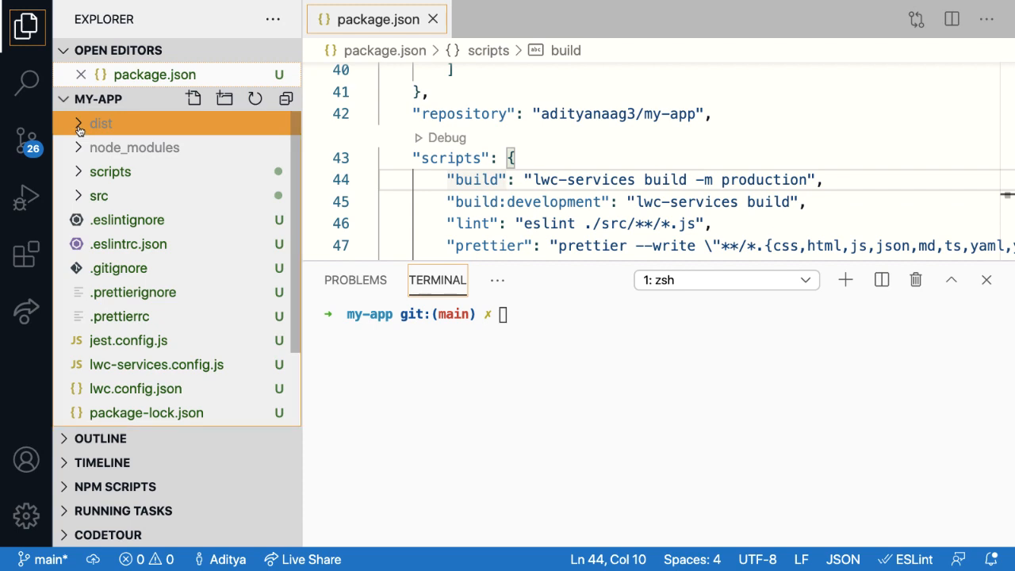
{"action": "left_click", "coordinate": [101, 122]}
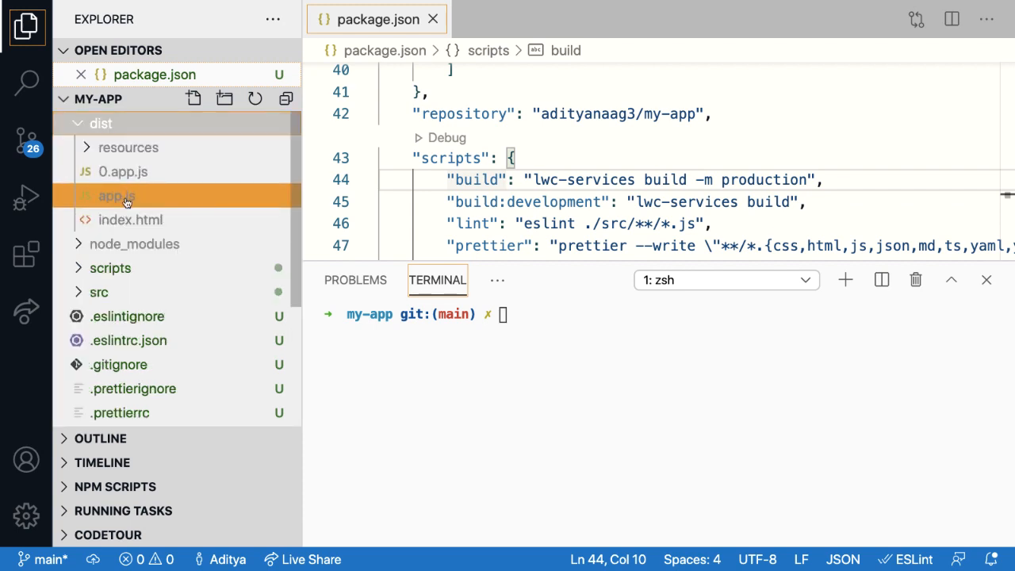
{"action": "mouse_move", "coordinate": [116, 195]}
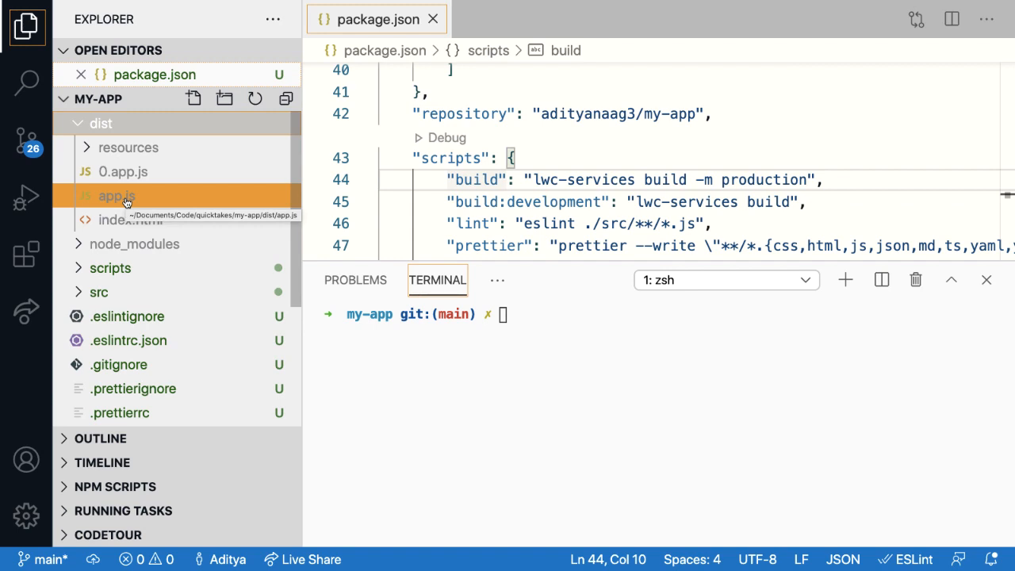
{"action": "mouse_move", "coordinate": [143, 197]}
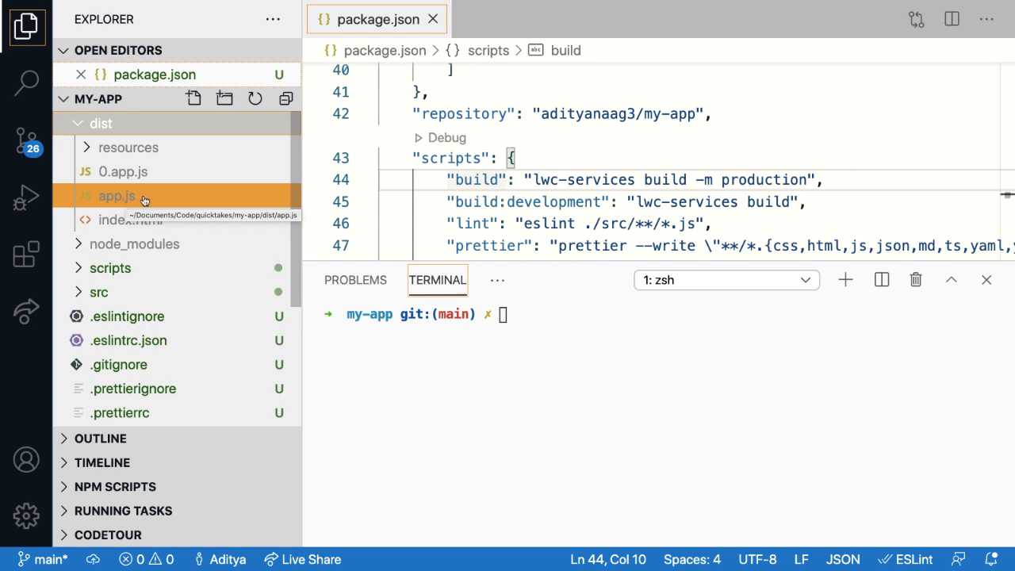
- Open scripts/server.js, the Express server that the serve script runs
{"action": "scroll", "scroll_direction": "down", "scroll_amount": 3}
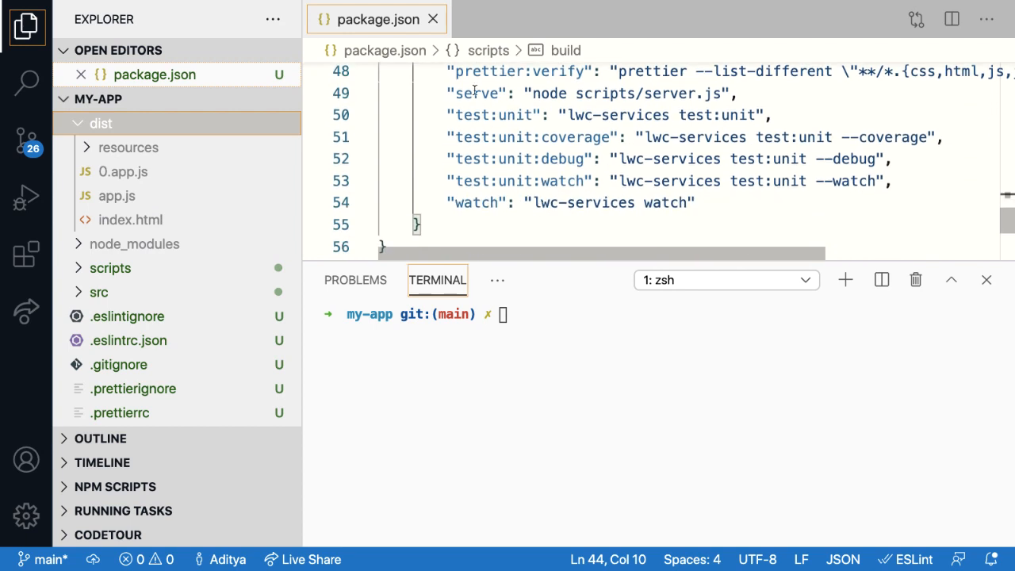
{"action": "mouse_move", "coordinate": [484, 71]}
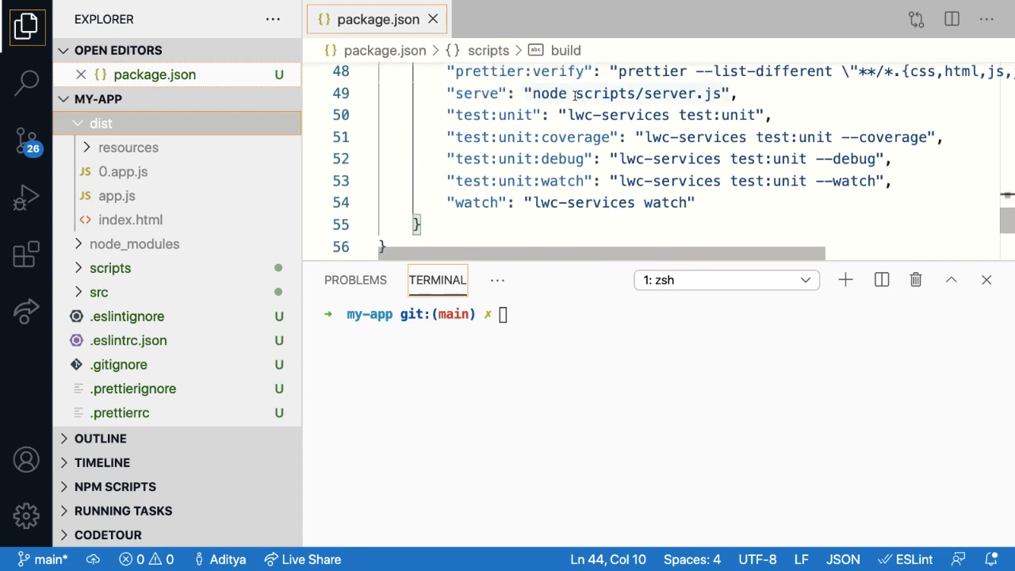
{"action": "double_click", "coordinate": [606, 93]}
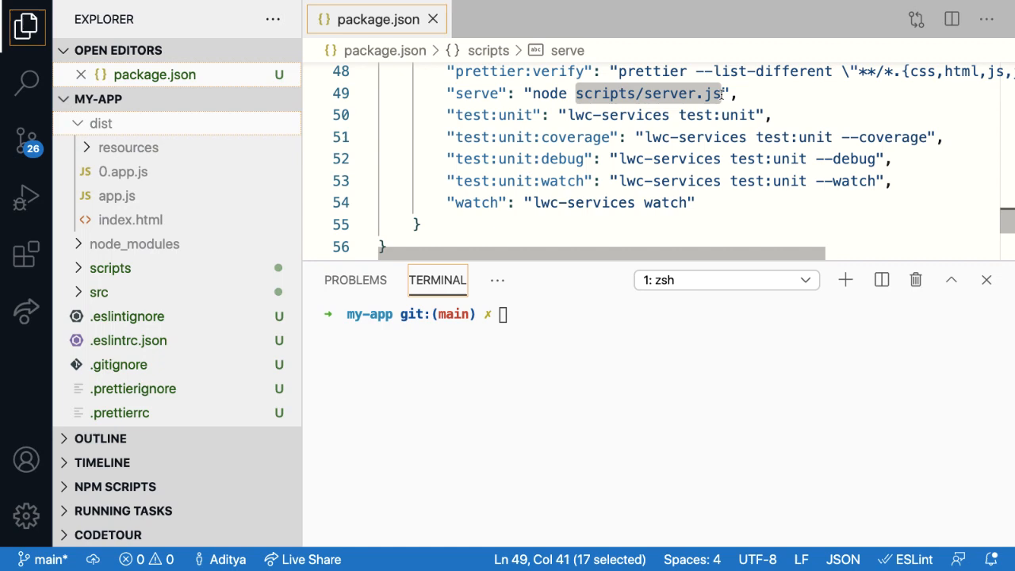
{"action": "left_click", "coordinate": [110, 267]}
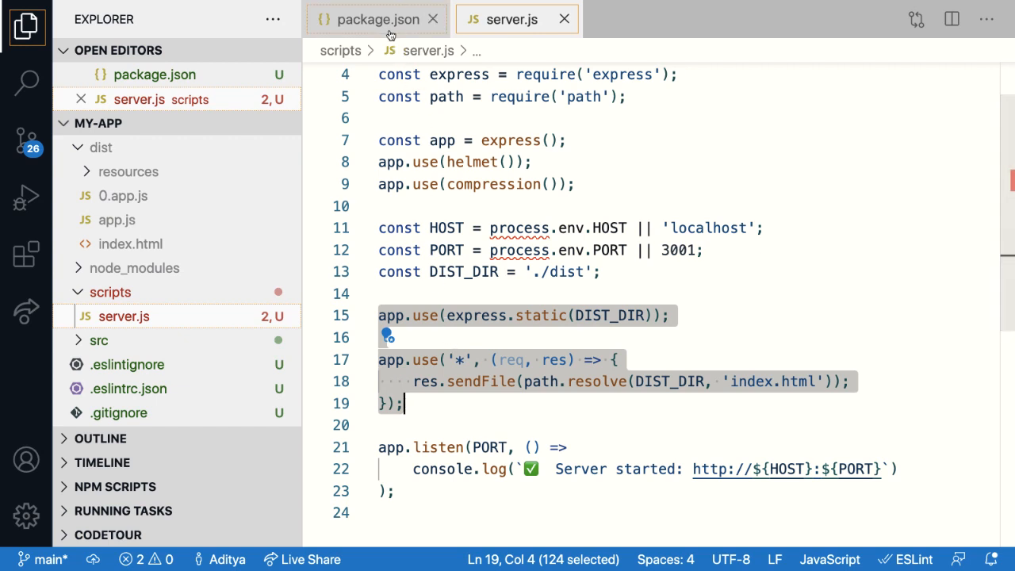
- Back in package.json, start the serve script to run the local Express server
{"action": "left_click", "coordinate": [377, 19]}
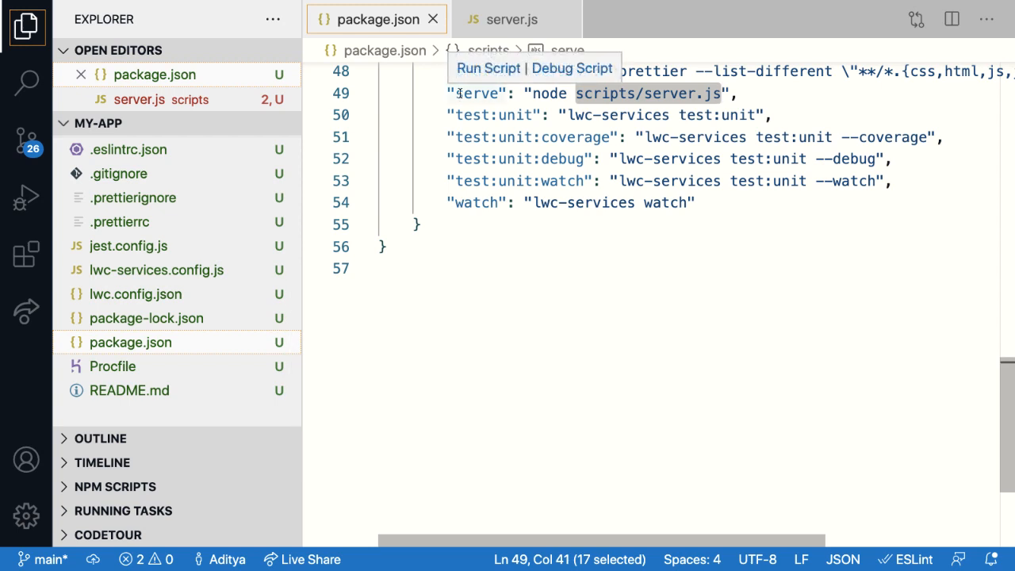
{"action": "left_click", "coordinate": [488, 68]}
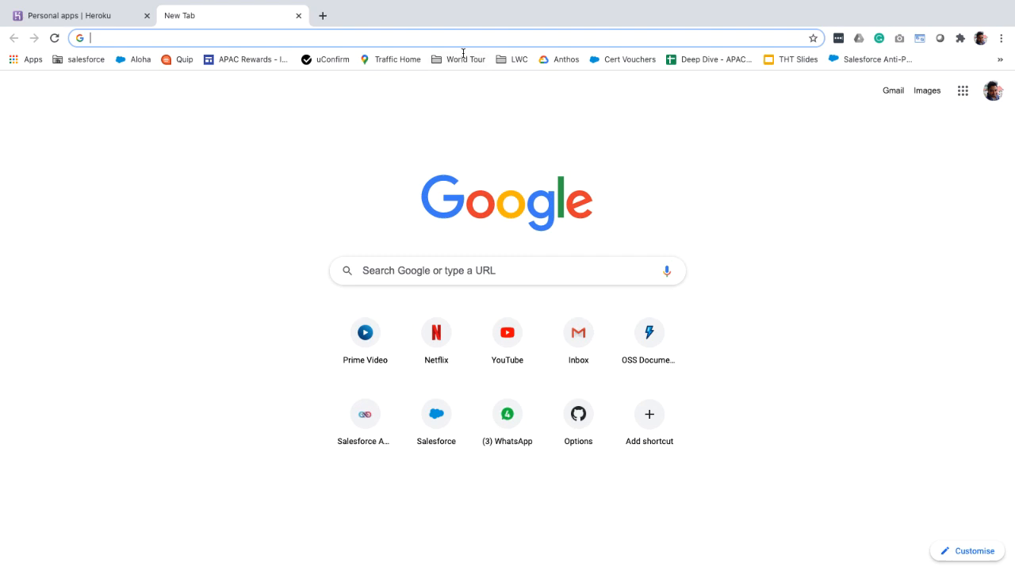
- Load localhost:3001 in Chrome and view its loaded files in DevTools Sources
{"action": "type", "text": "localhost:3001"}
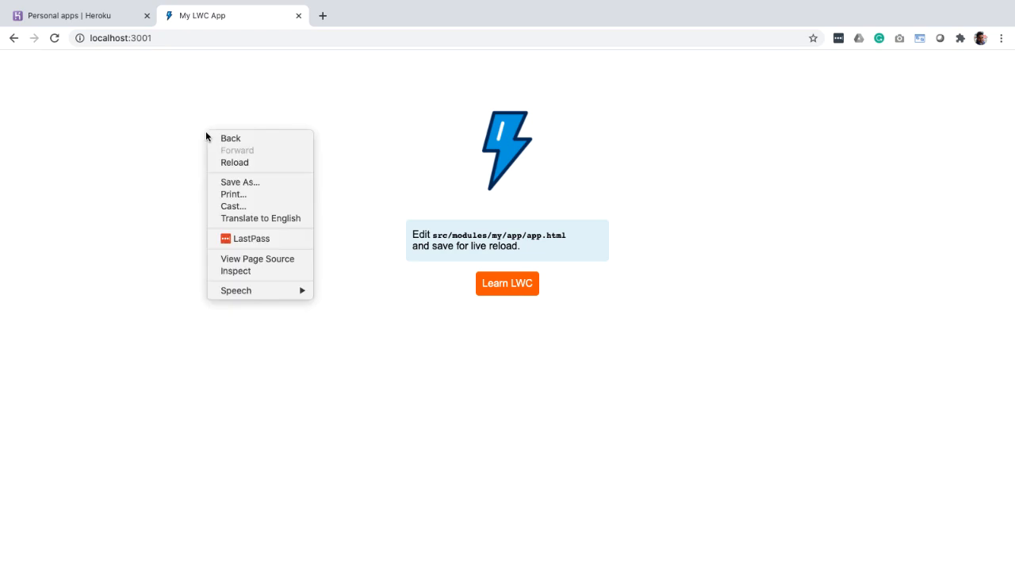
{"action": "mouse_move", "coordinate": [236, 271]}
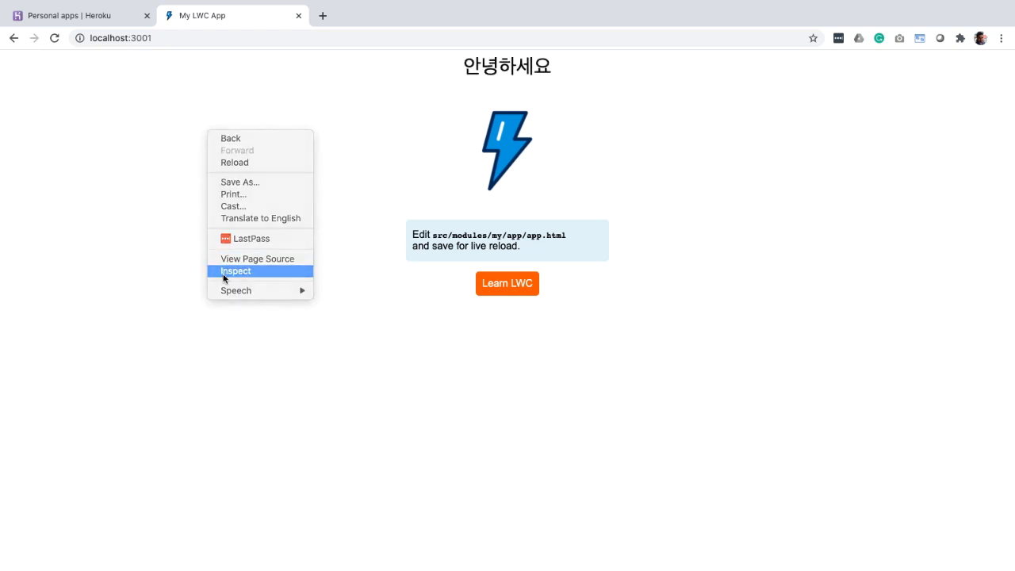
{"action": "left_click", "coordinate": [236, 270]}
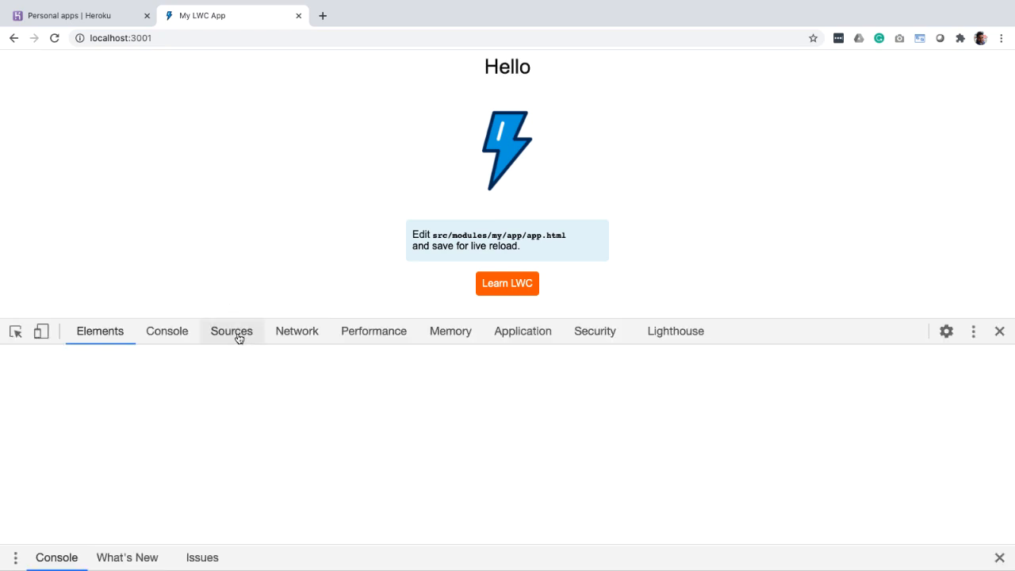
{"action": "left_click", "coordinate": [231, 331]}
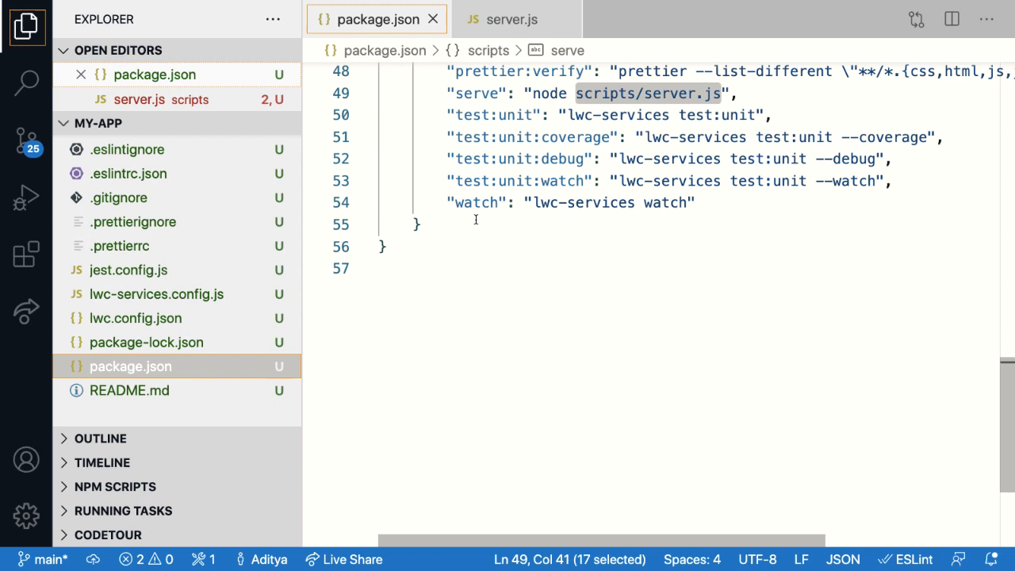
{"action": "mouse_move", "coordinate": [232, 373]}
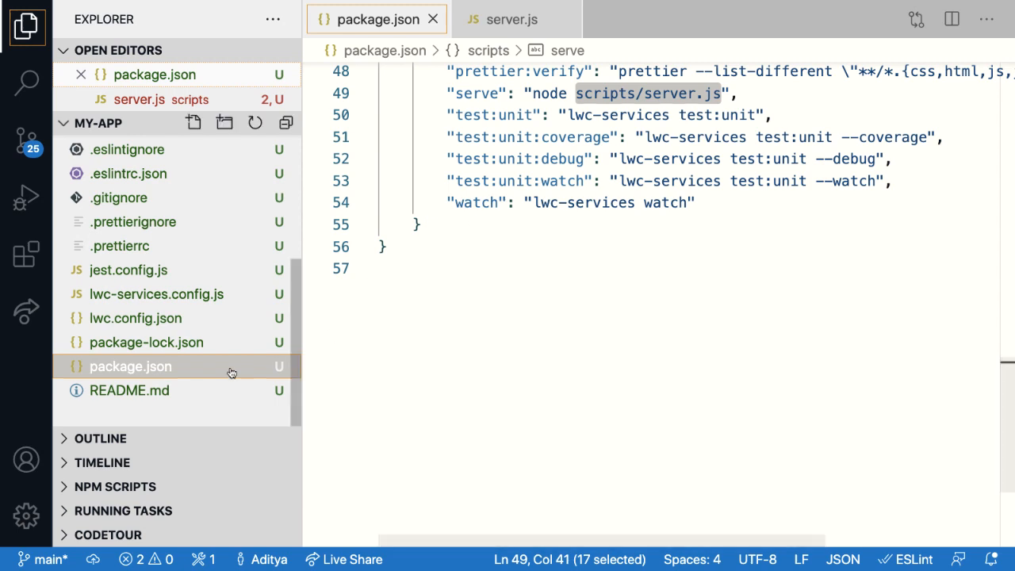
- Create an empty file named Procfile at the my-app project root
{"action": "left_click", "coordinate": [194, 122]}
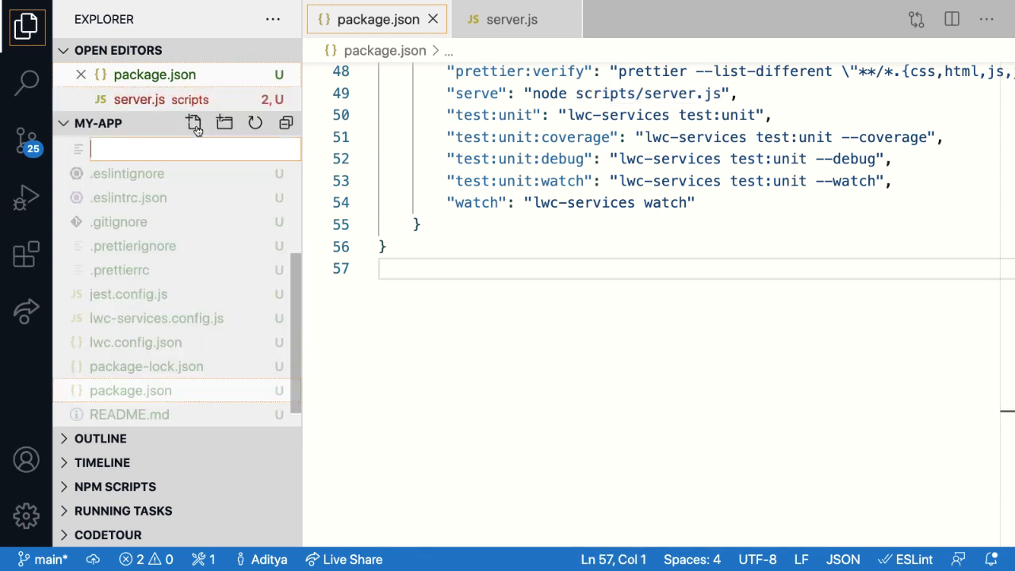
{"action": "type", "text": "Procfile"}
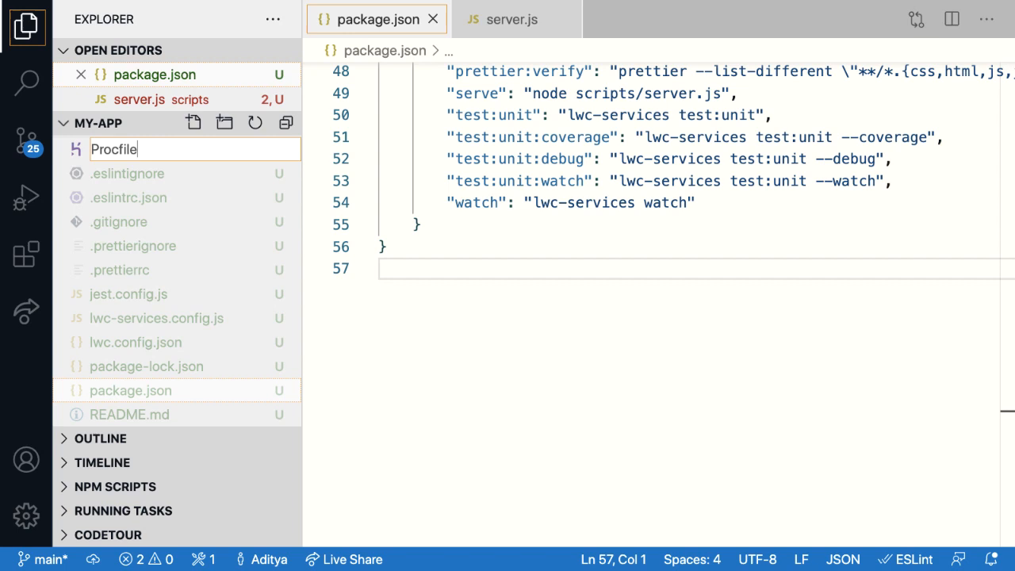
{"action": "key", "text": "Enter"}
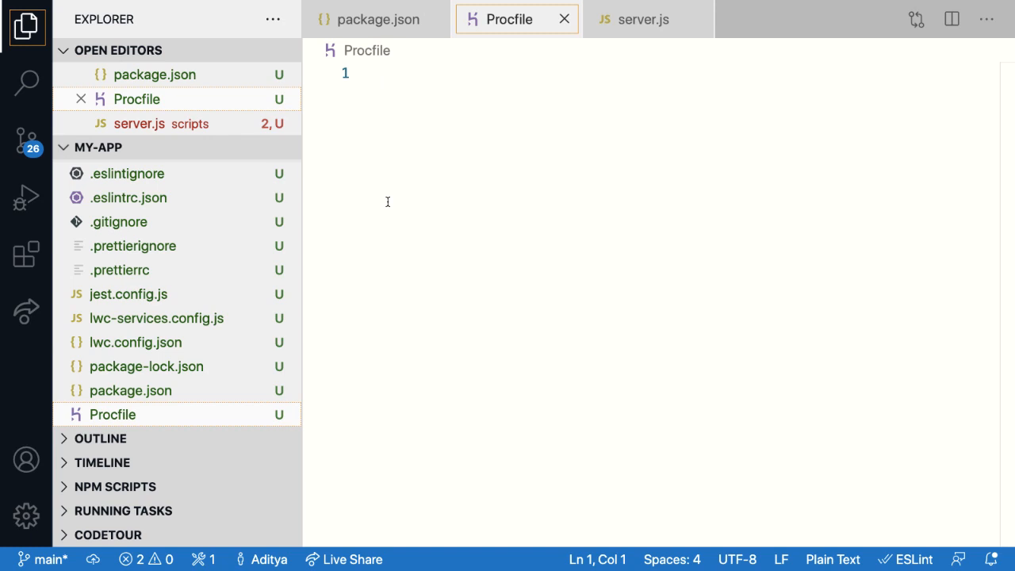
{"action": "mouse_move", "coordinate": [394, 76]}
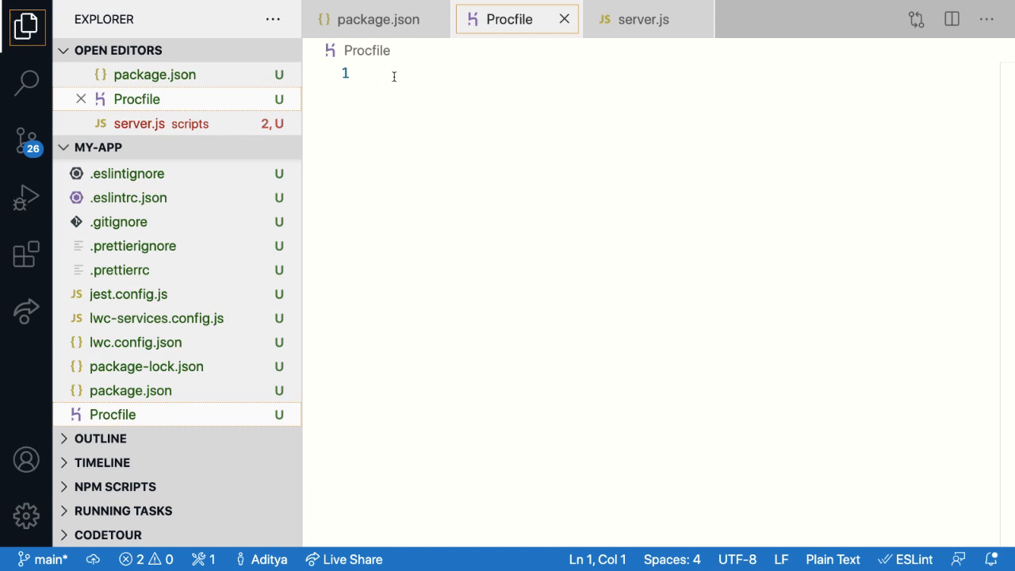
- Write 'web: npm run serve' into the Procfile
{"action": "type", "text": "web: npm run serve"}
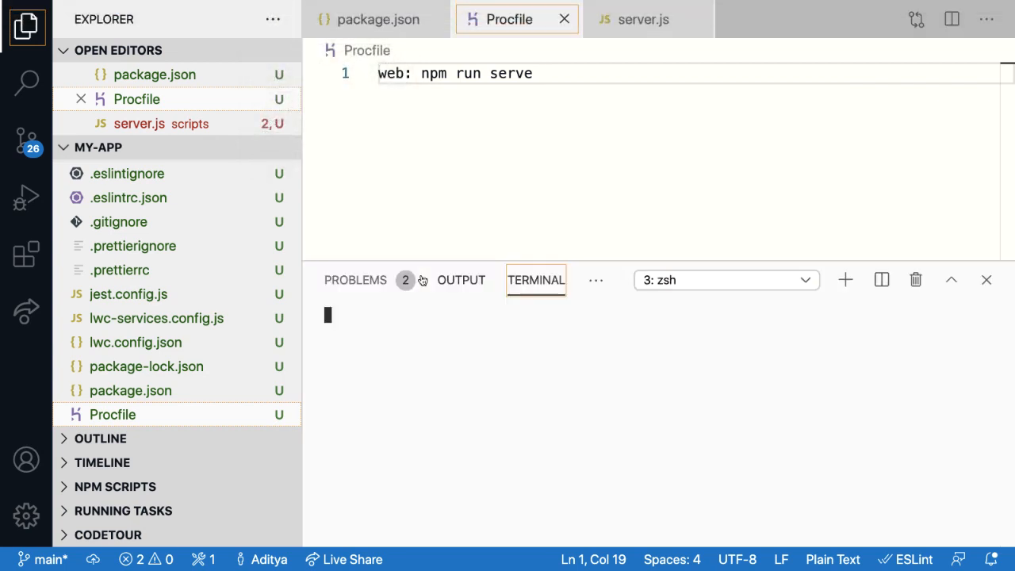
- Run heroku login and confirm Log In in the browser
{"action": "type", "text": "heroku"}
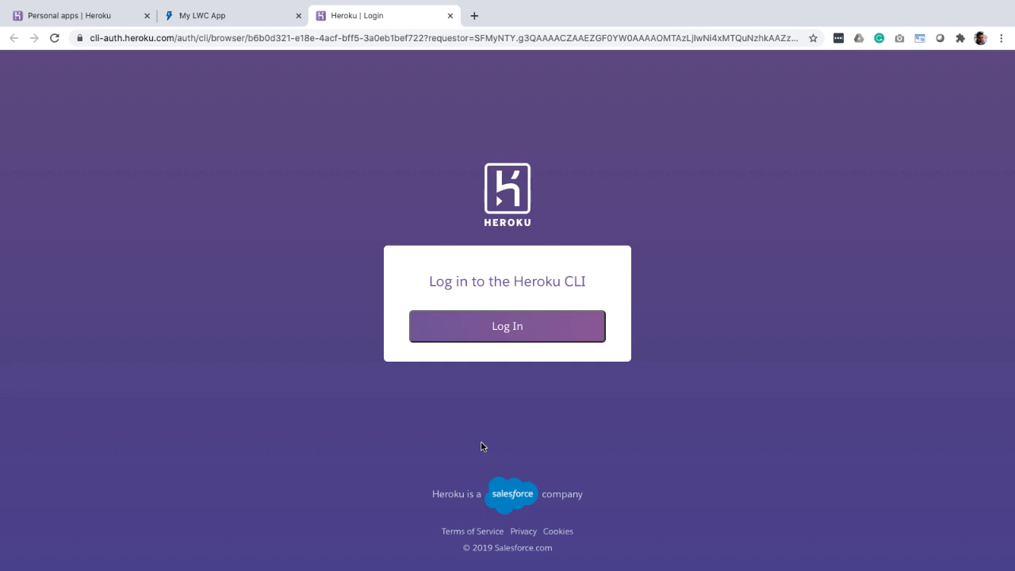
{"action": "left_click", "coordinate": [506, 325]}
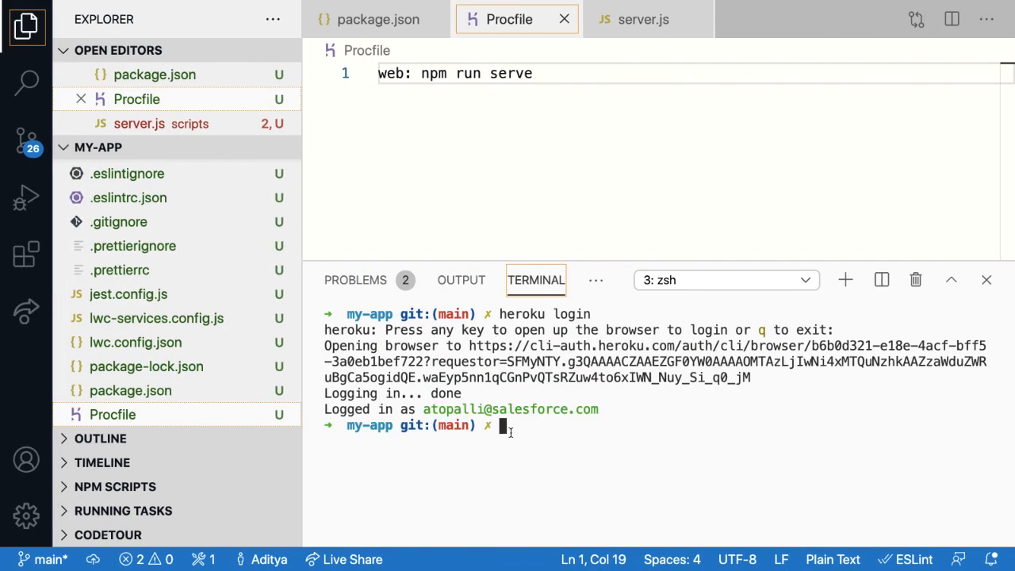
- Run heroku create to make vast-fortress-94094, then verify remotes with git remote -v
{"action": "type", "text": "heroku create"}
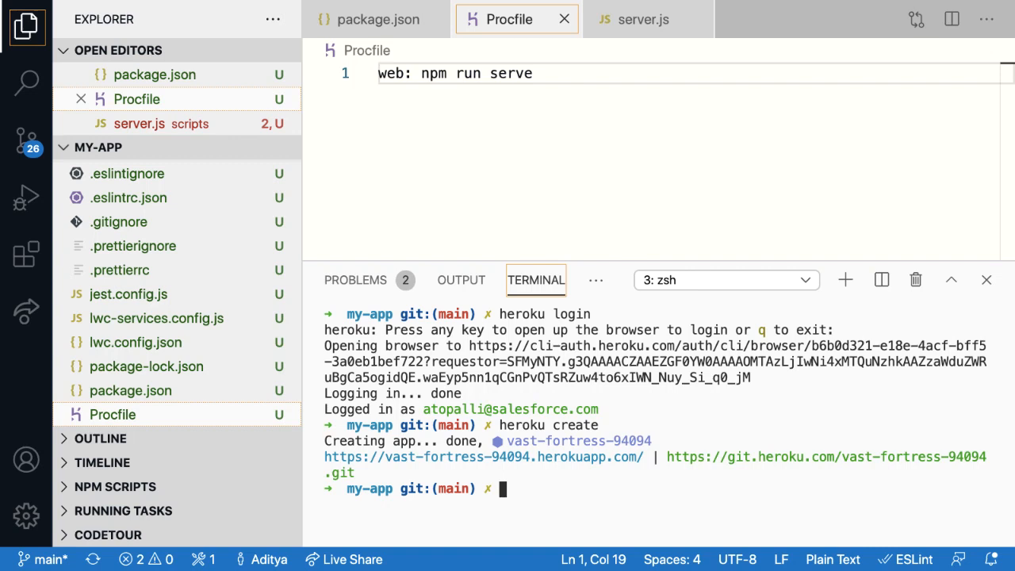
{"action": "type", "text": "g"}
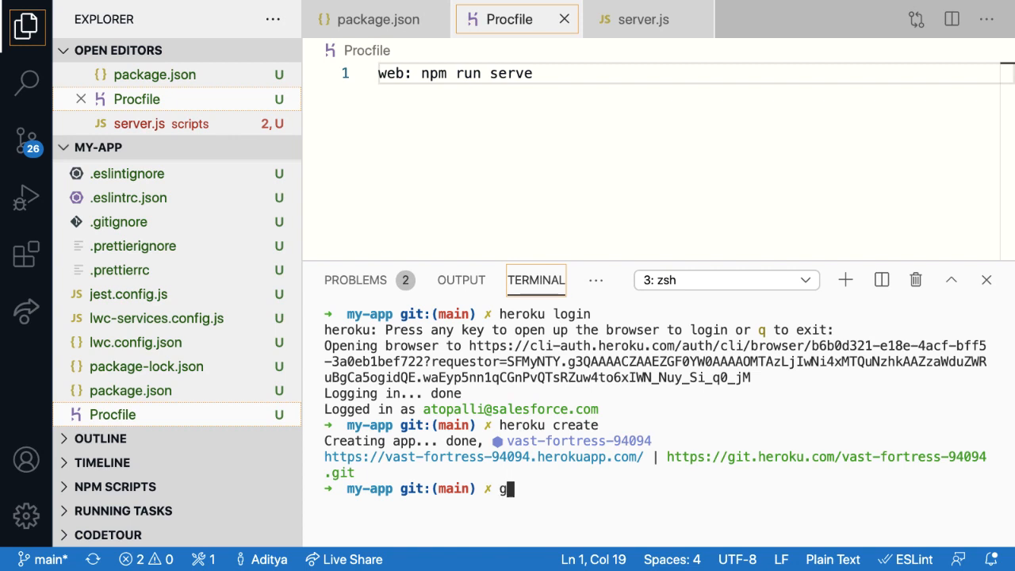
{"action": "type", "text": "it remote -v"}
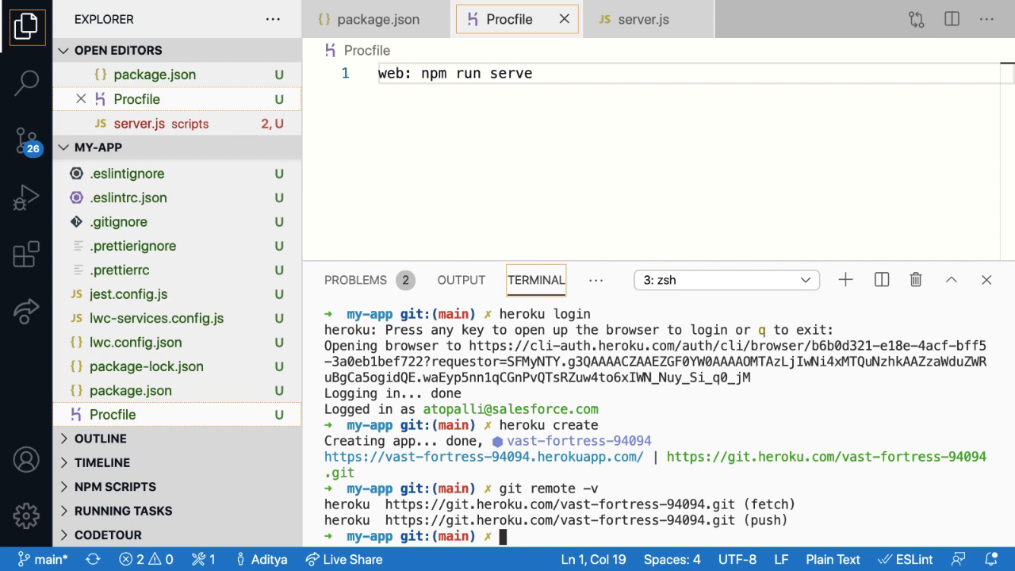
{"action": "type", "text": "cler"}
{"action": "type", "text": "git commit -m"}
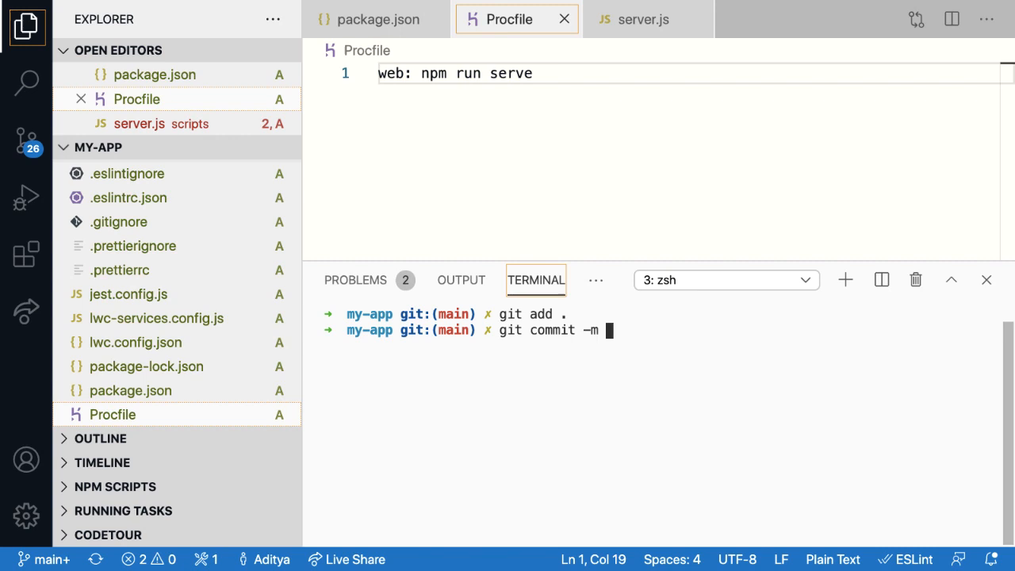
- Commit all staged project files with the message 'Initial Commit'
{"action": "type", "text": "\"Initial Commit"}
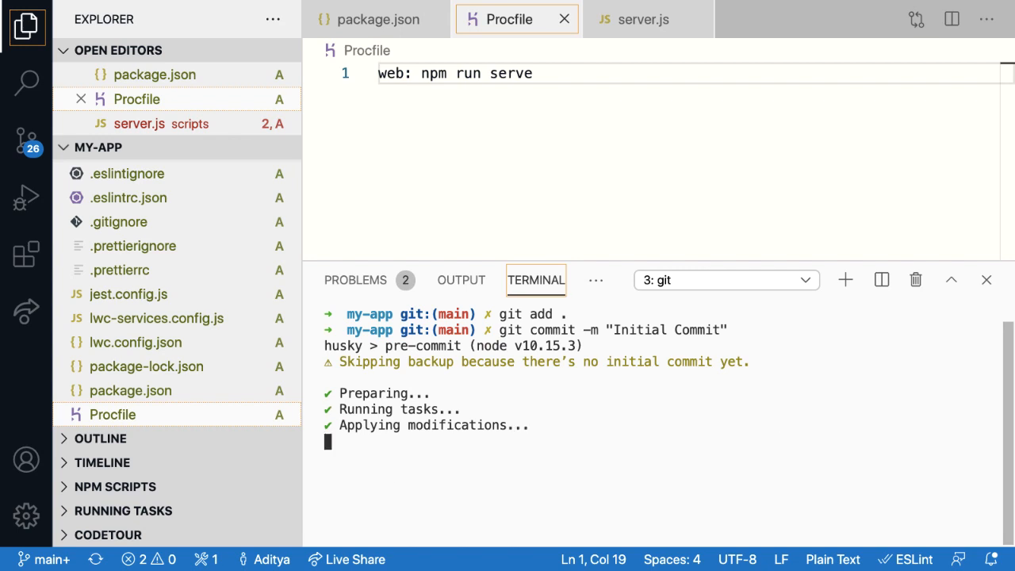
{"action": "key", "text": "Enter"}
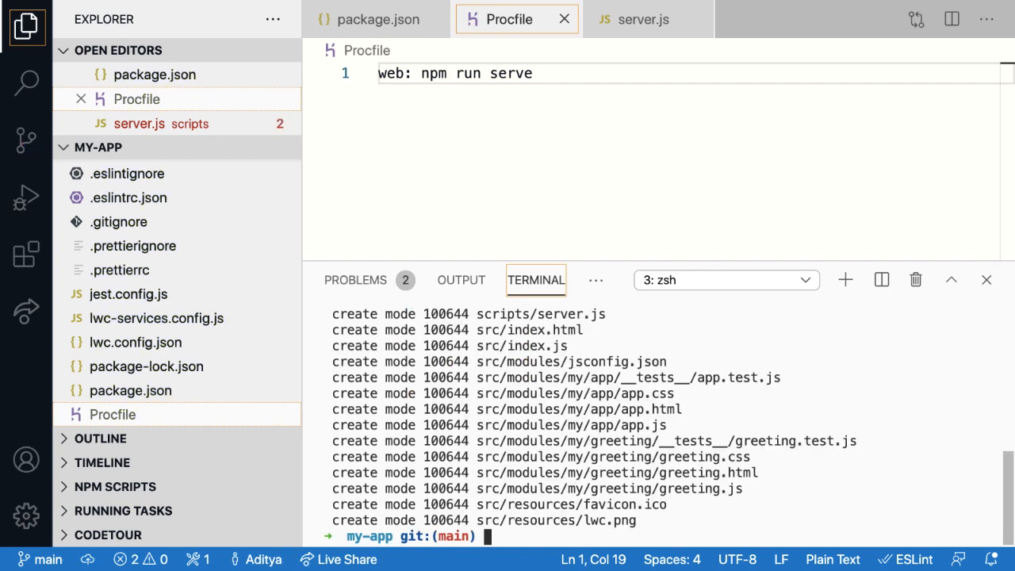
- Run git push heroku main to build and deploy the app
{"action": "type", "text": "git"}
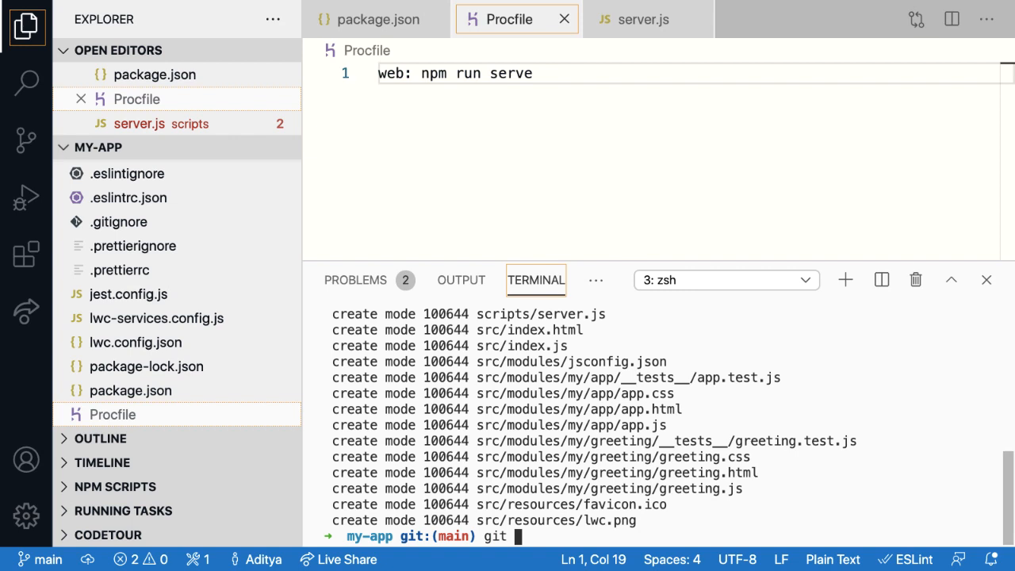
{"action": "type", "text": "push"}
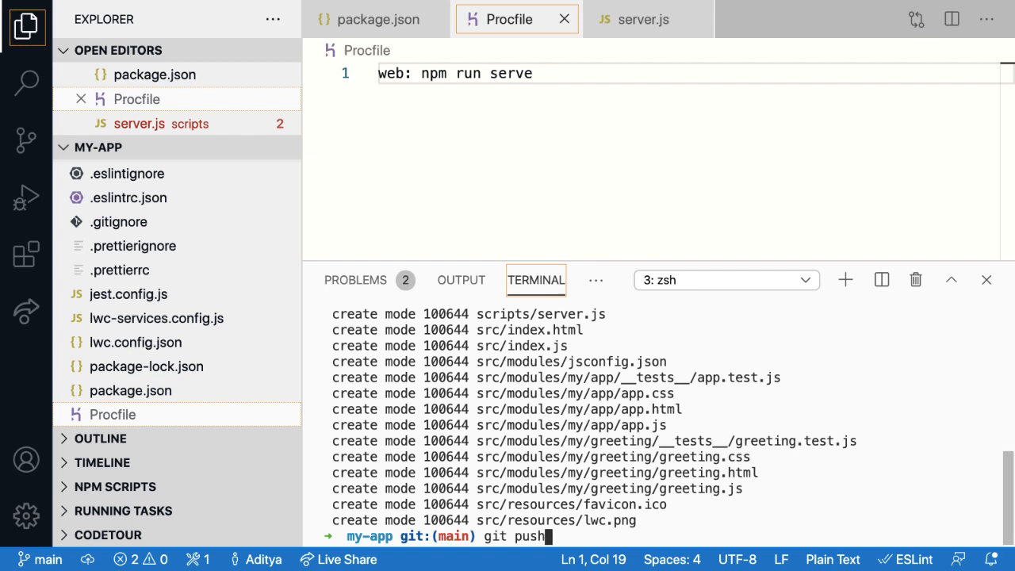
{"action": "type", "text": "heroku main"}
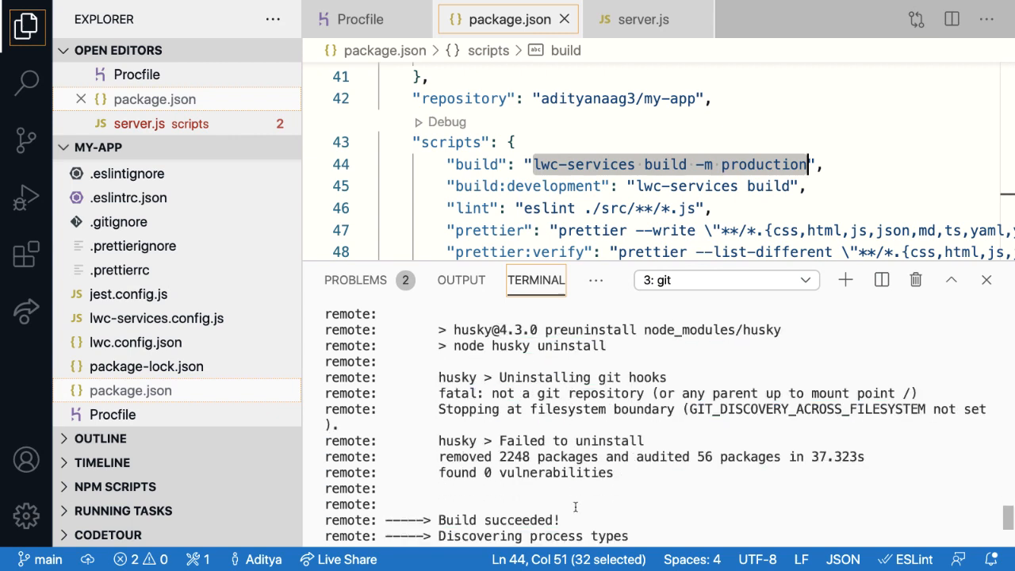
- Open vast-fortress-94094.herokuapp.com from the push output in the browser
{"action": "scroll", "scroll_direction": "down", "scroll_amount": 3}
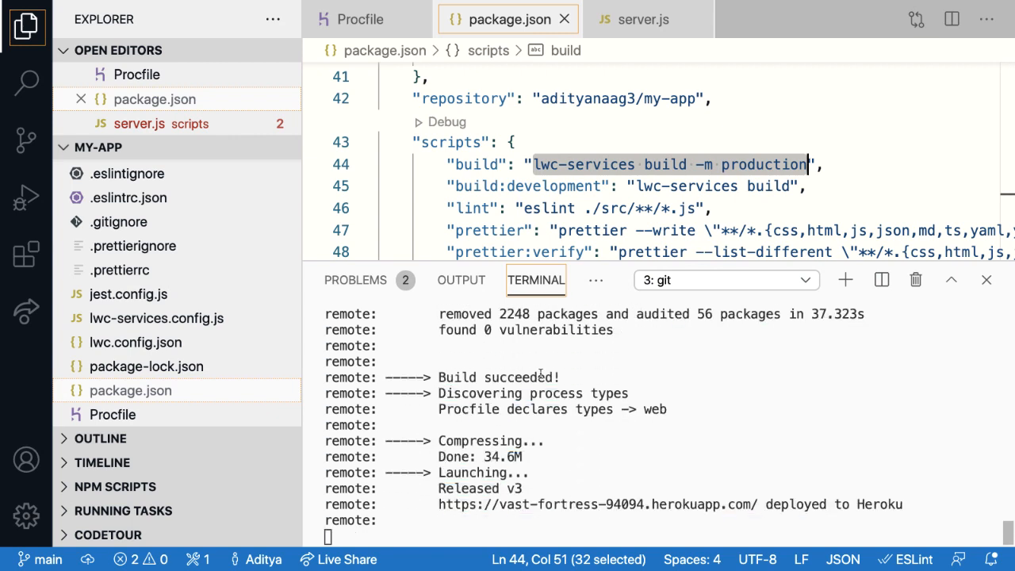
{"action": "mouse_move", "coordinate": [441, 412]}
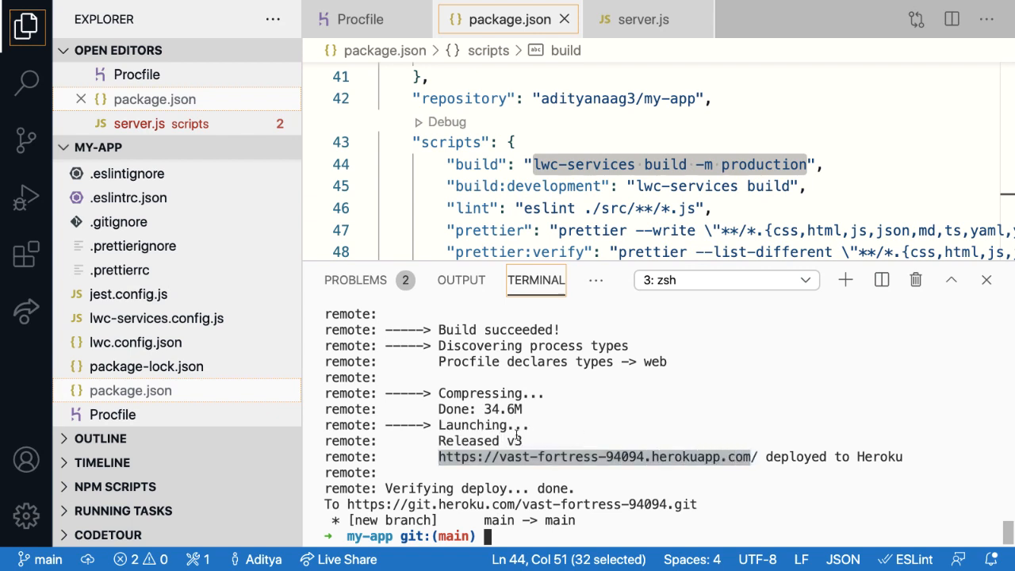
{"action": "left_click", "coordinate": [594, 456]}
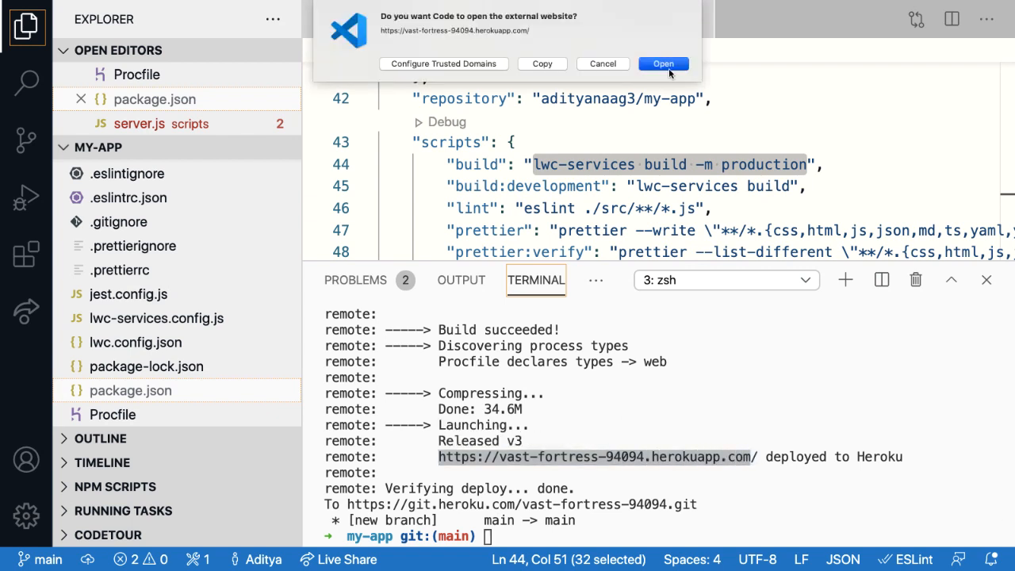
{"action": "left_click", "coordinate": [663, 64]}
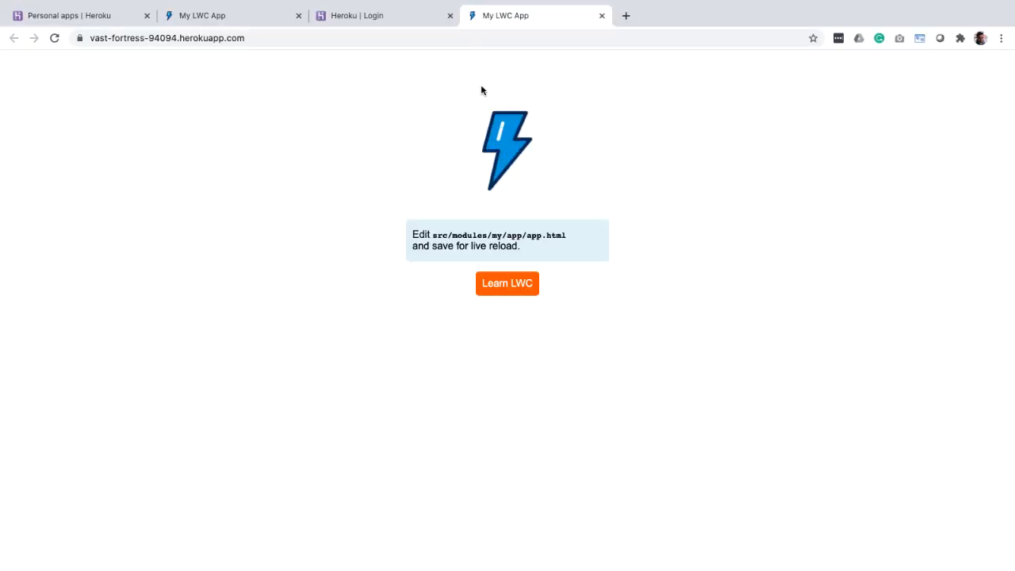